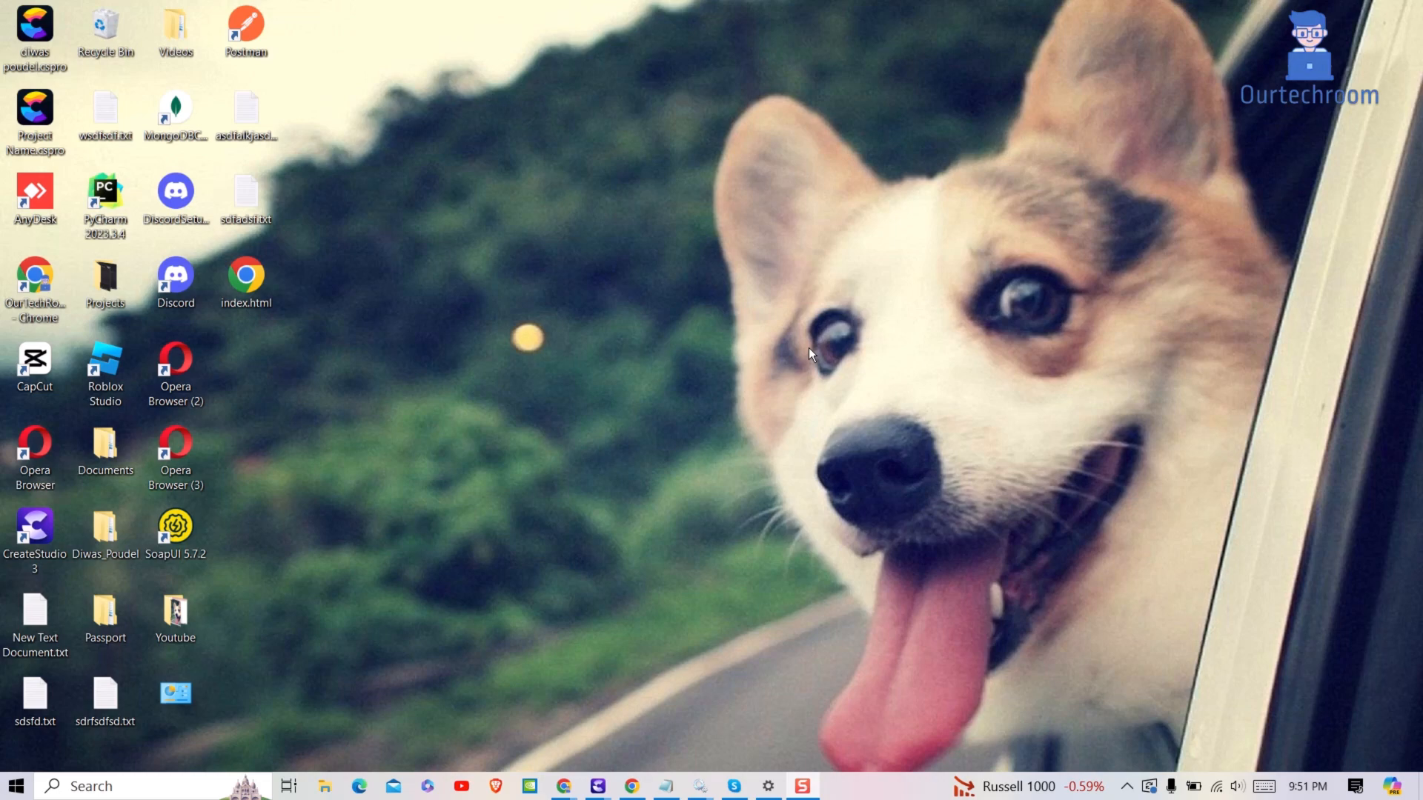
{"action": "mouse_move", "coordinate": [868, 202]}
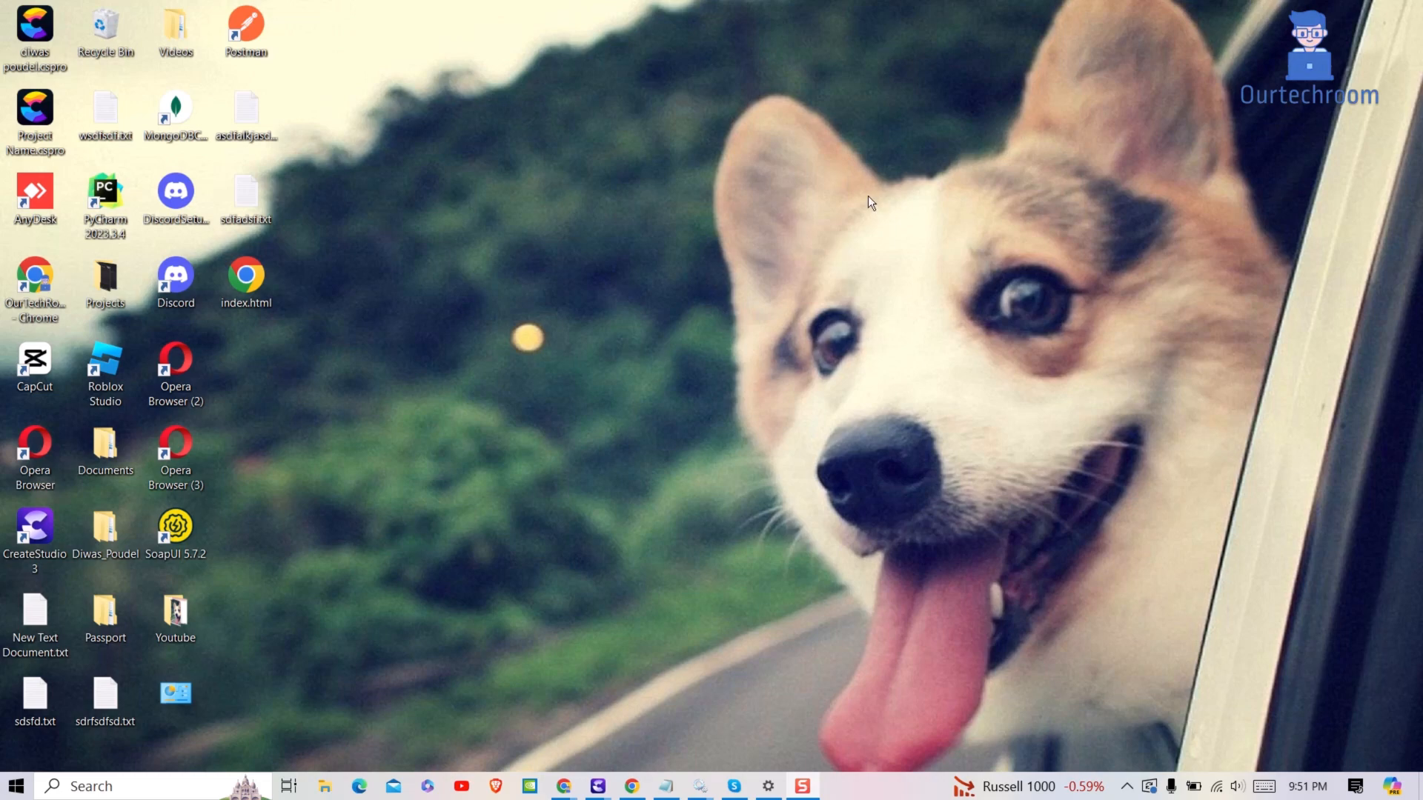
{"action": "mouse_move", "coordinate": [701, 373]}
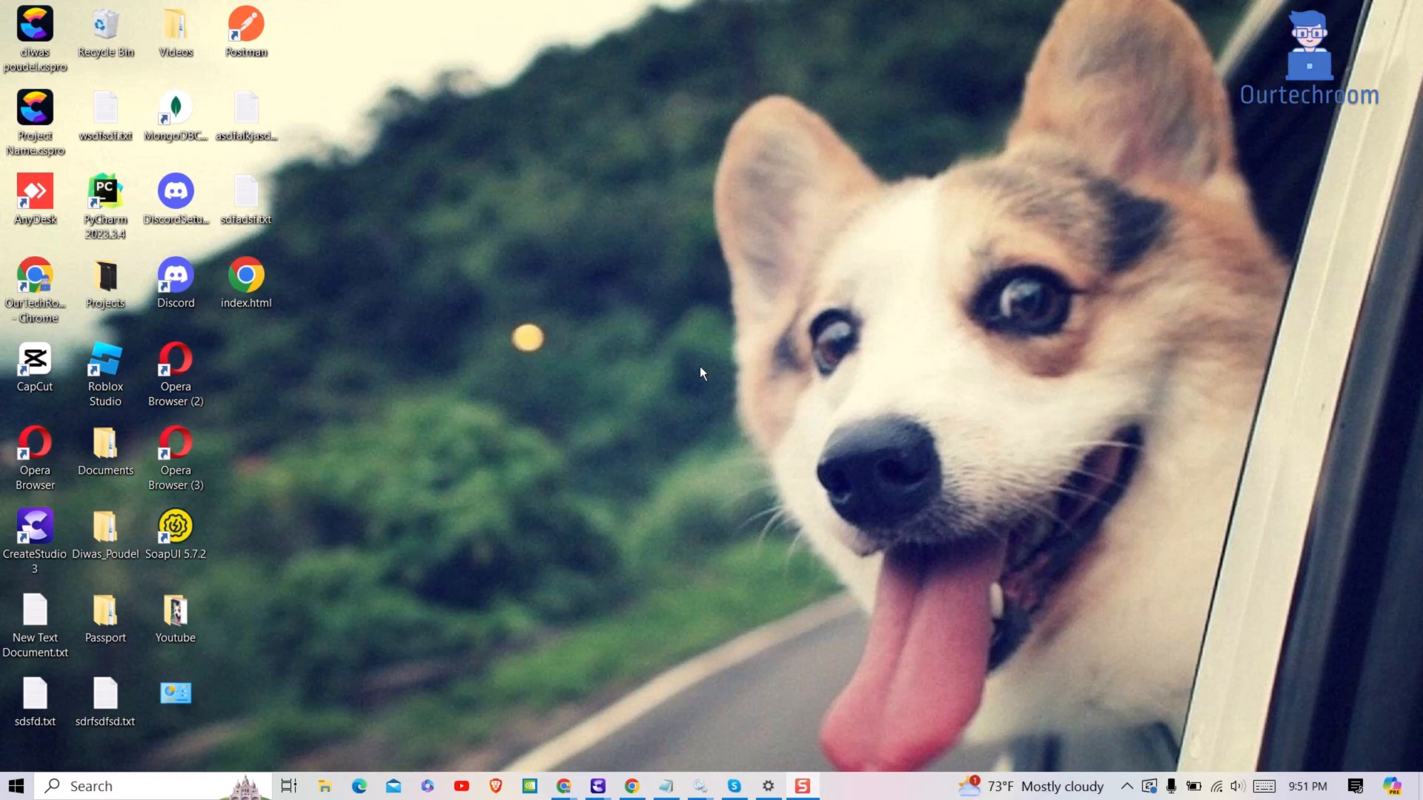
Step: Browse from This PC through Local Disk (C:) and Windows into System32
{"action": "left_click", "coordinate": [324, 786]}
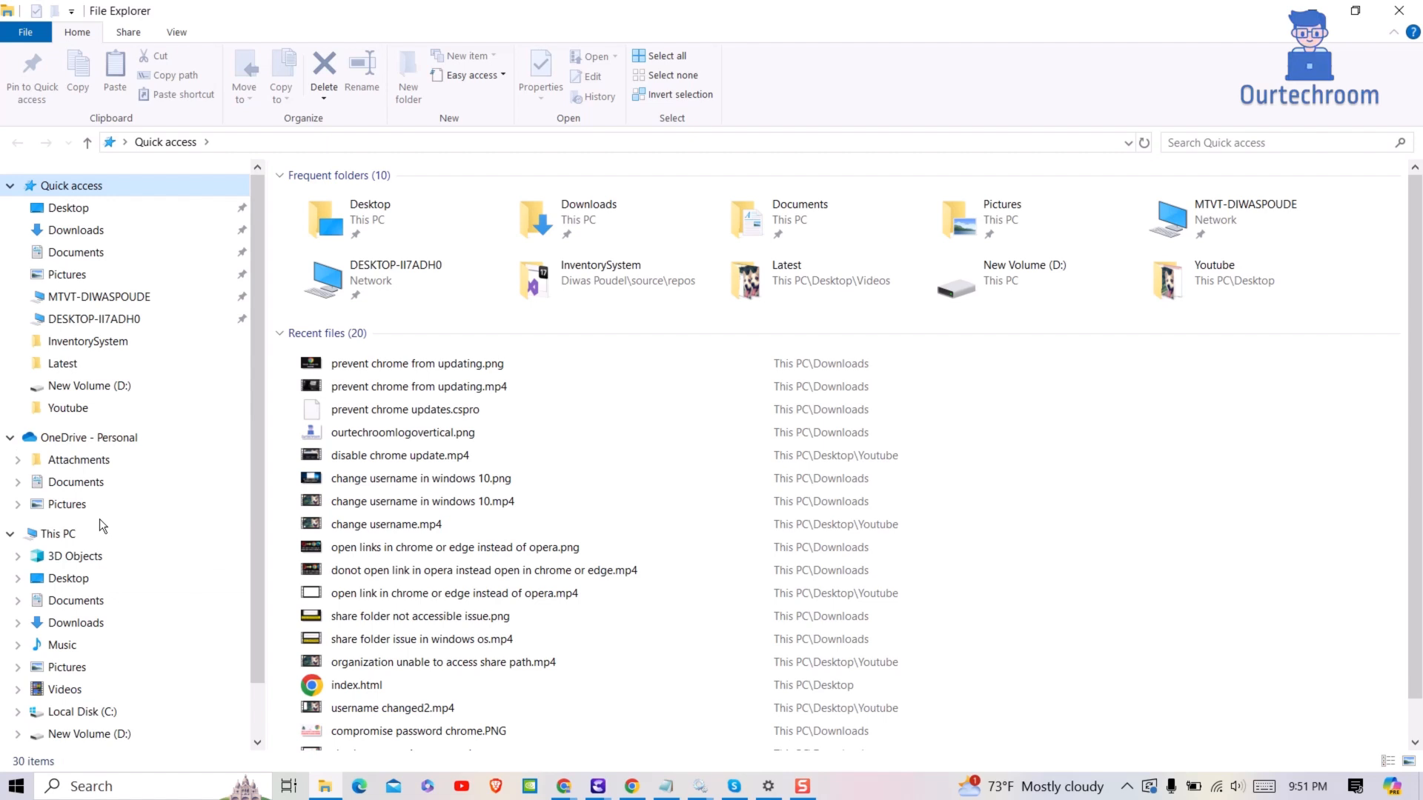
{"action": "left_click", "coordinate": [57, 534]}
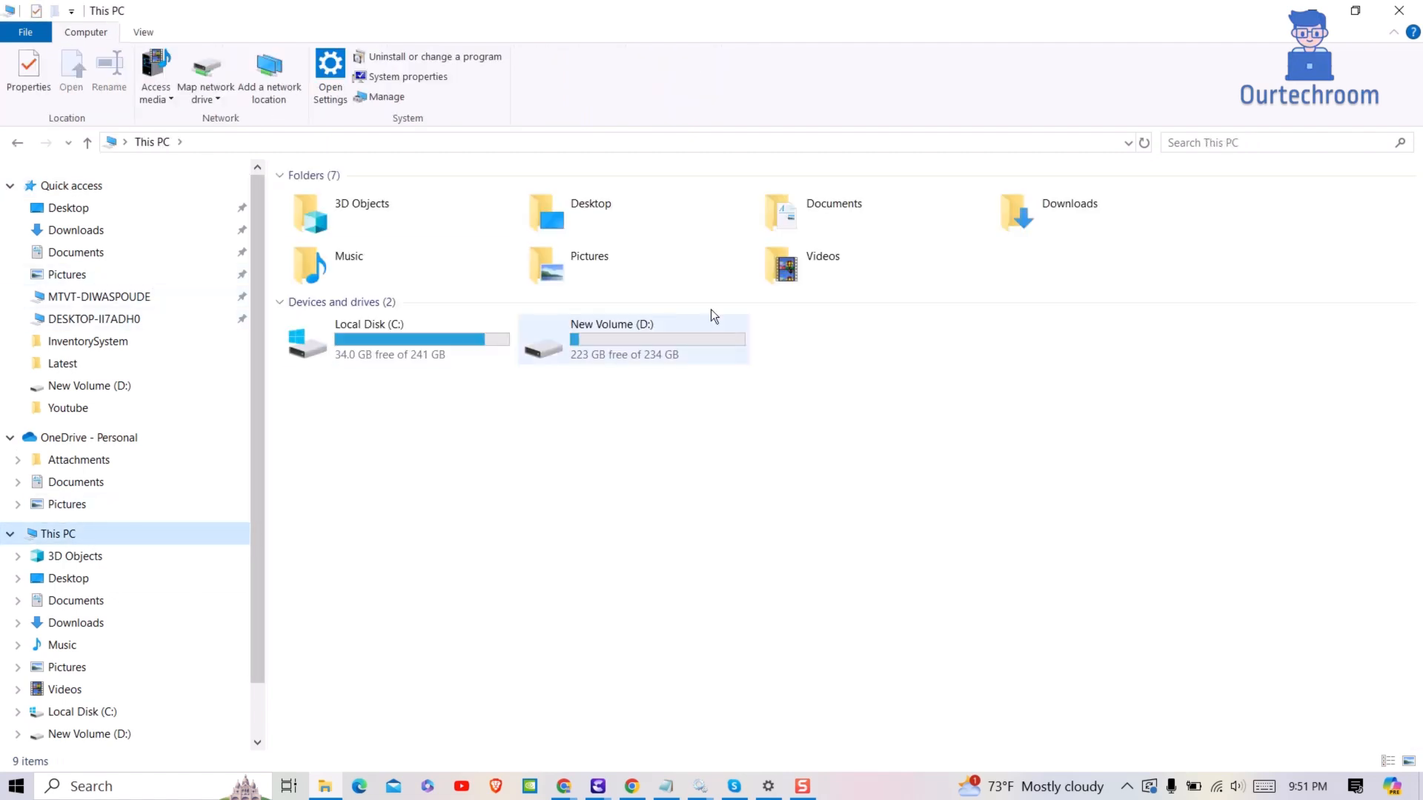
{"action": "left_click", "coordinate": [390, 340]}
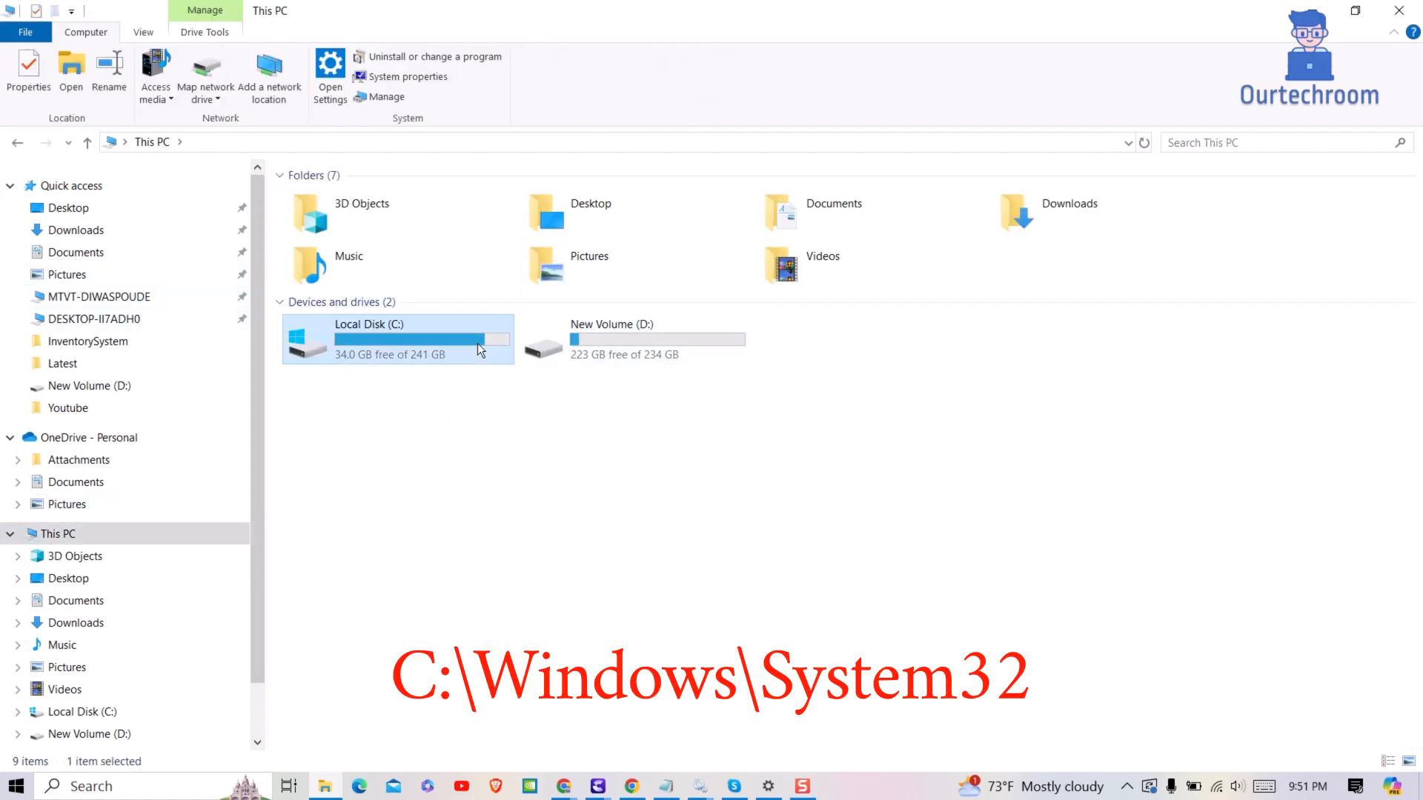
{"action": "double_click", "coordinate": [396, 339]}
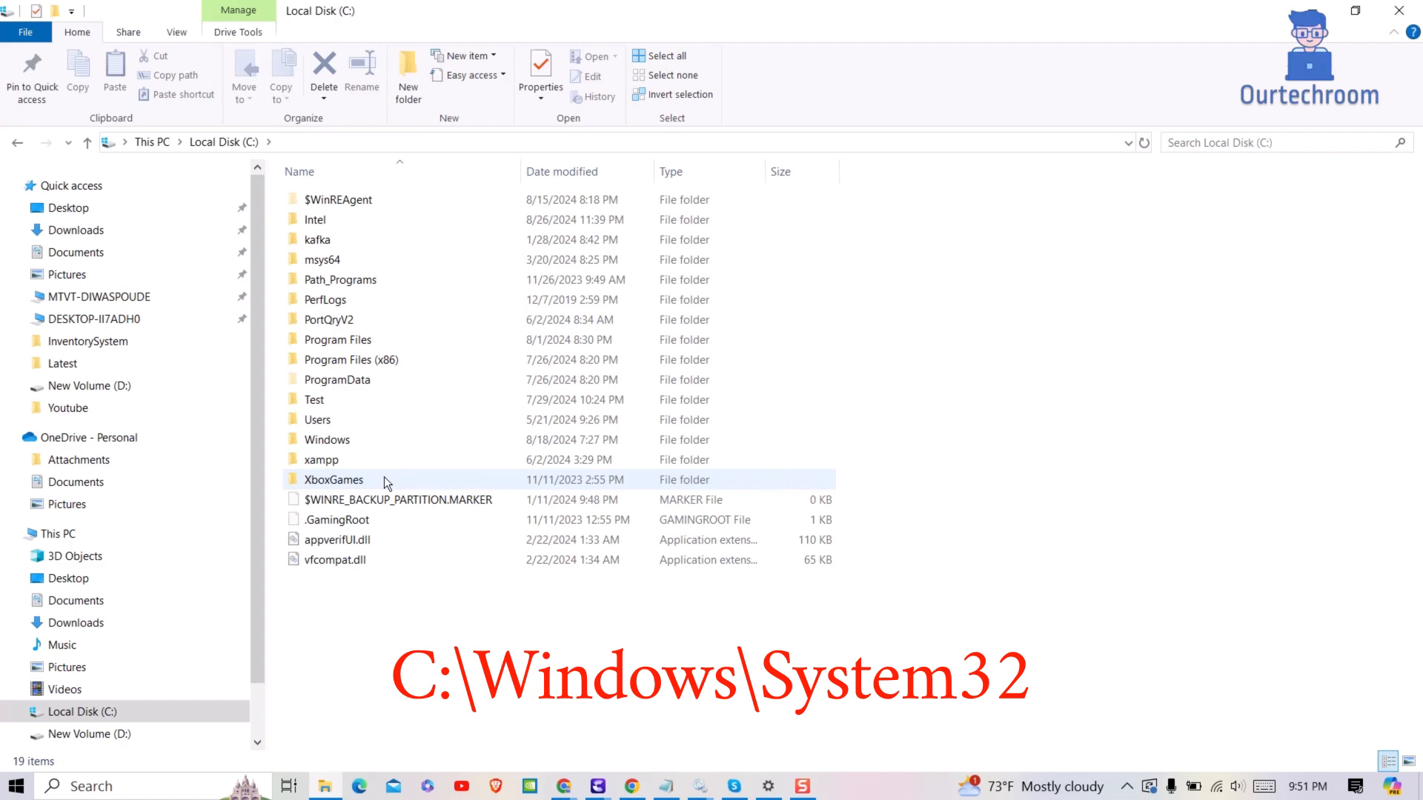
{"action": "double_click", "coordinate": [327, 439]}
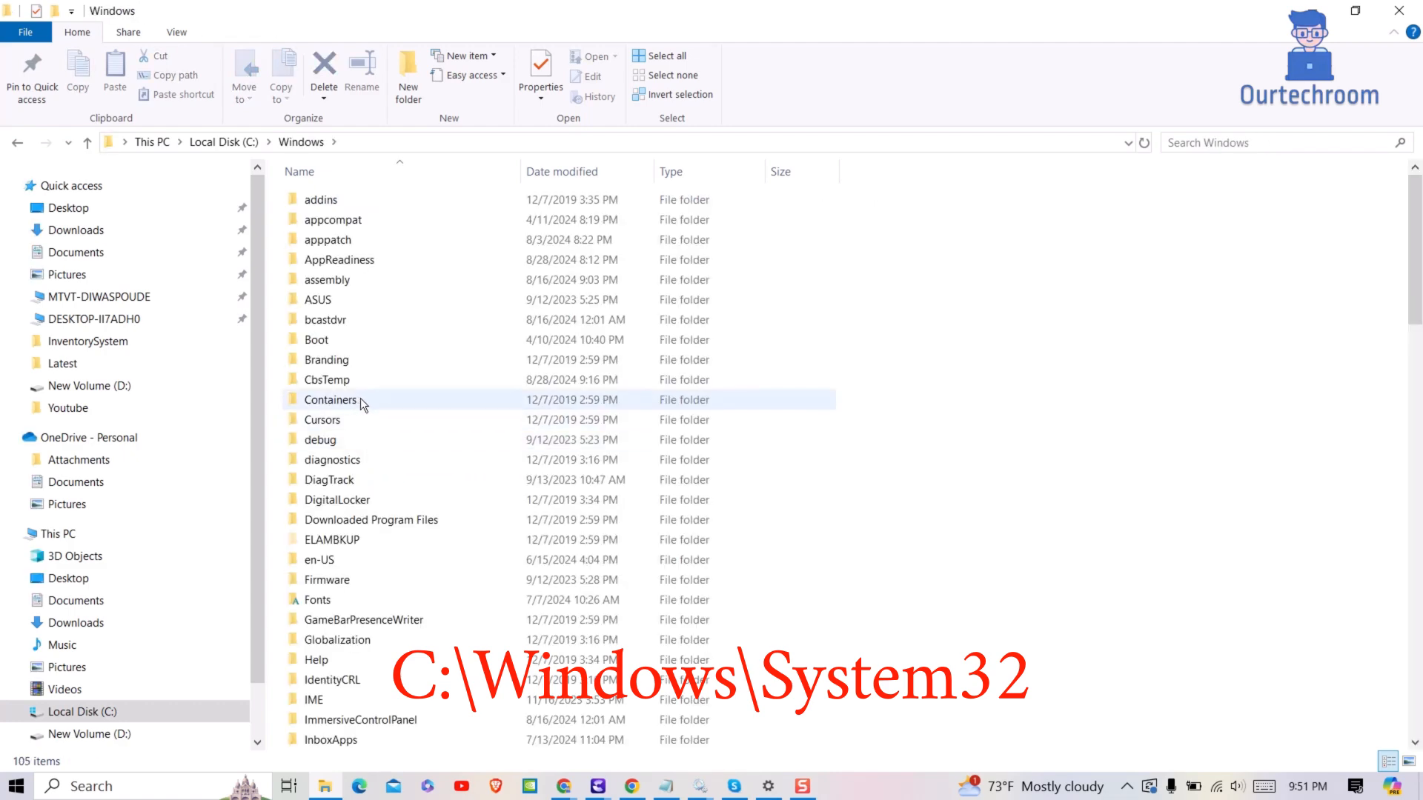
{"action": "scroll", "scroll_direction": "down", "scroll_amount": 3}
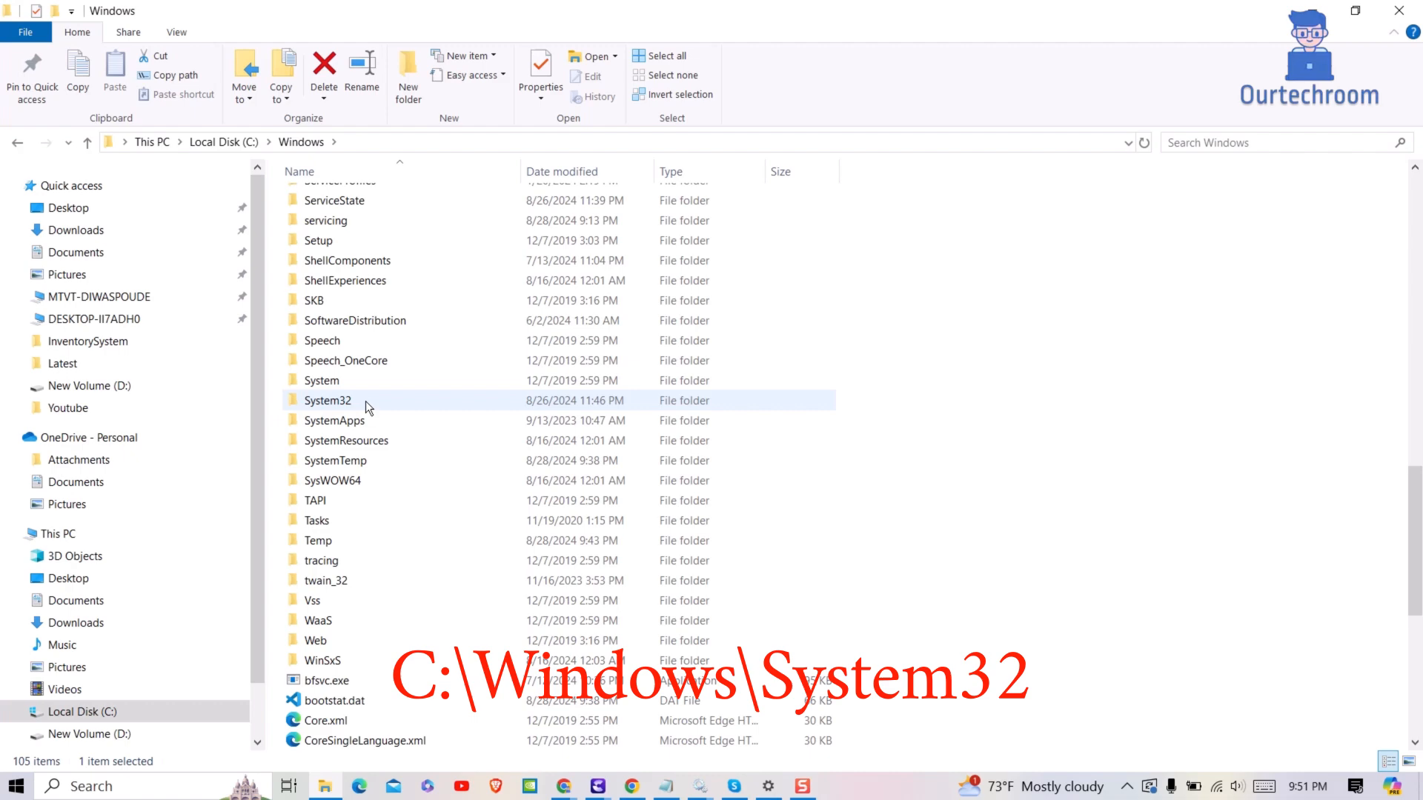
{"action": "double_click", "coordinate": [328, 401]}
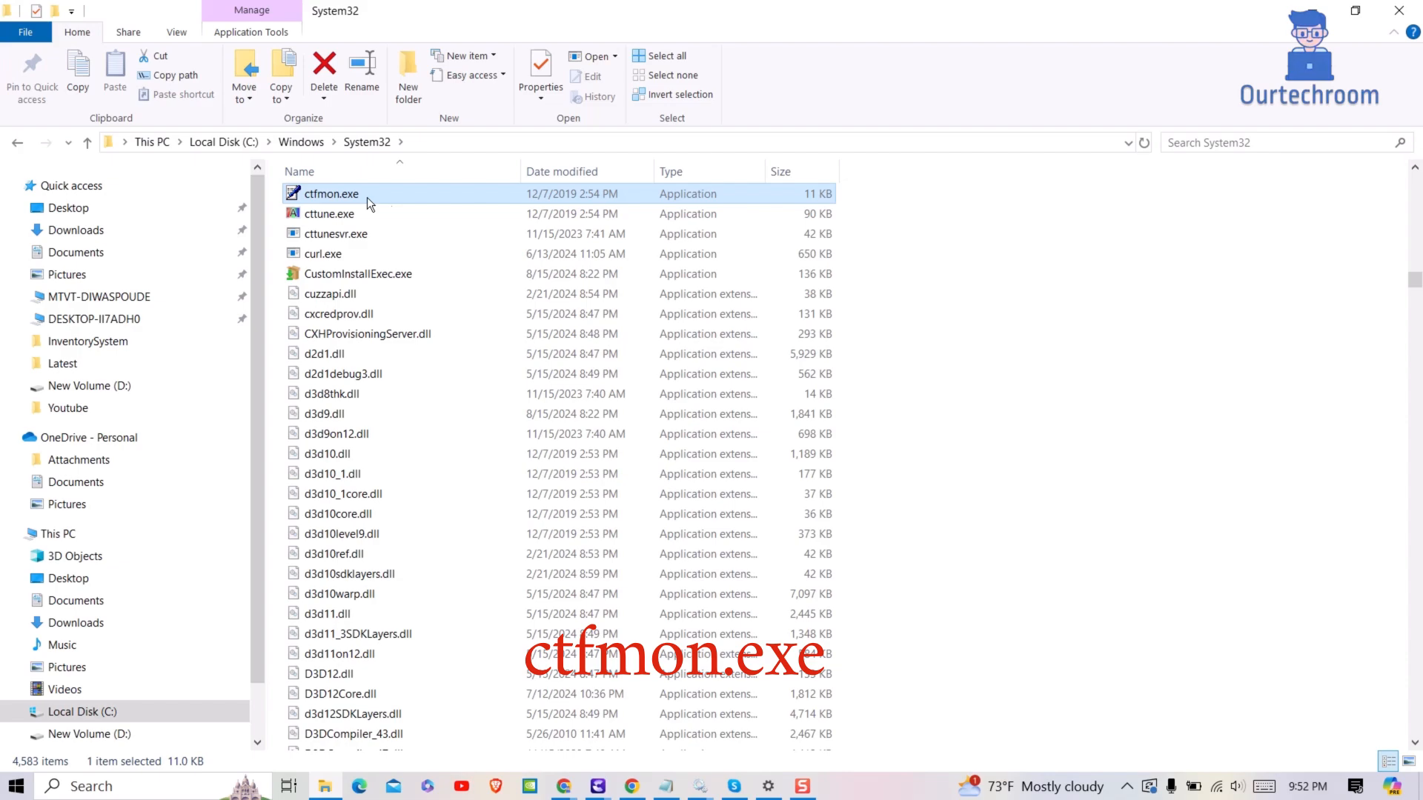
{"action": "mouse_move", "coordinate": [390, 194]}
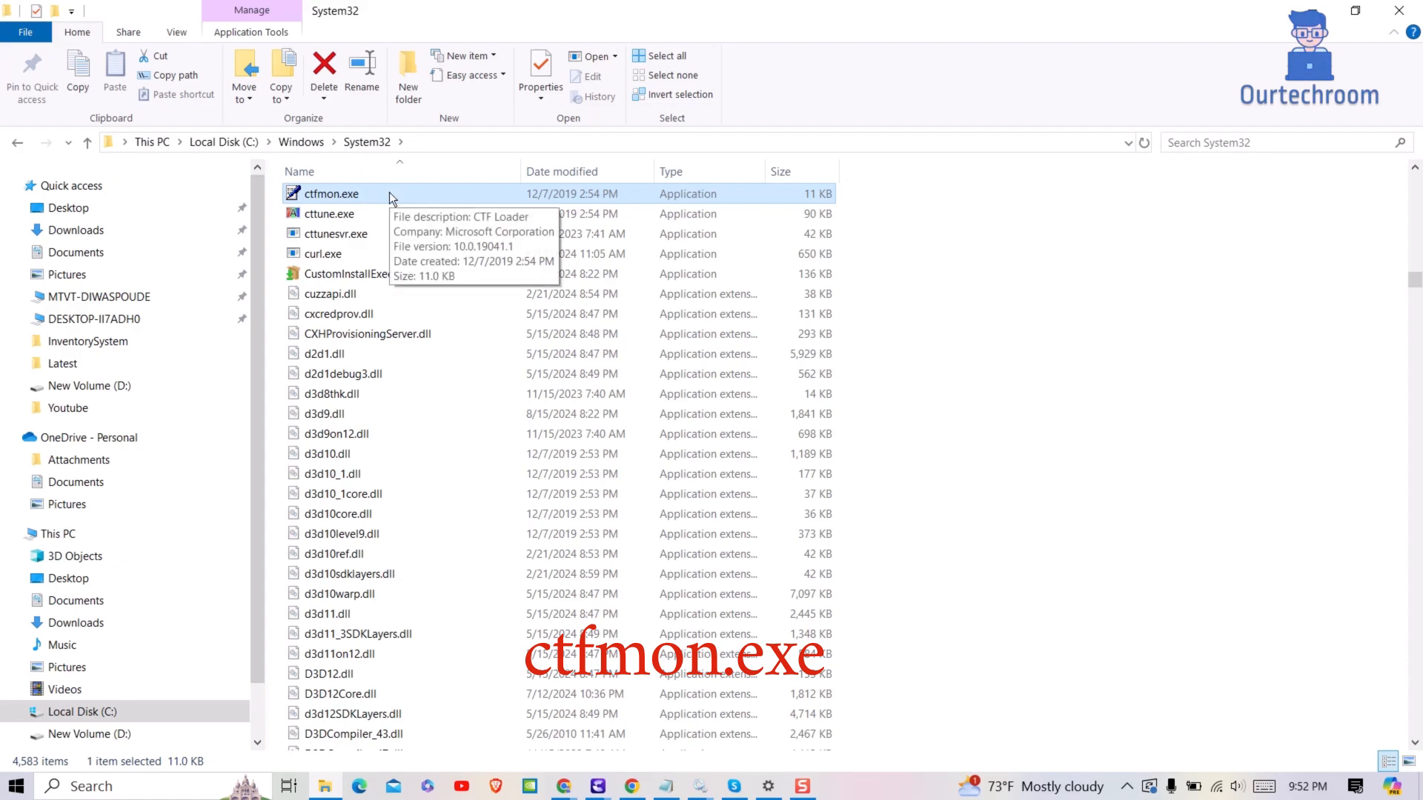
Step: Send ctfmon.exe to the desktop as a shortcut
{"action": "right_click", "coordinate": [331, 193]}
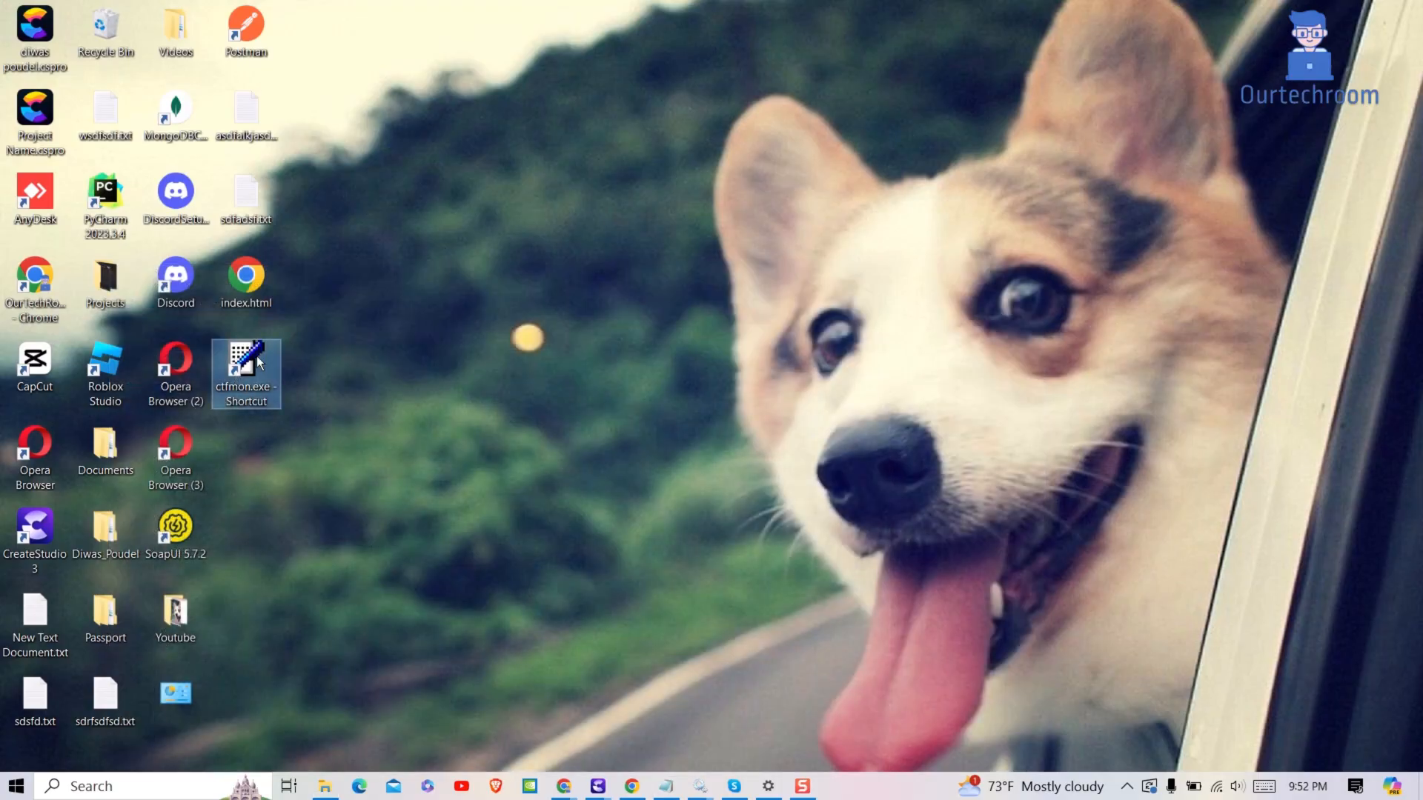
{"action": "mouse_move", "coordinate": [249, 367]}
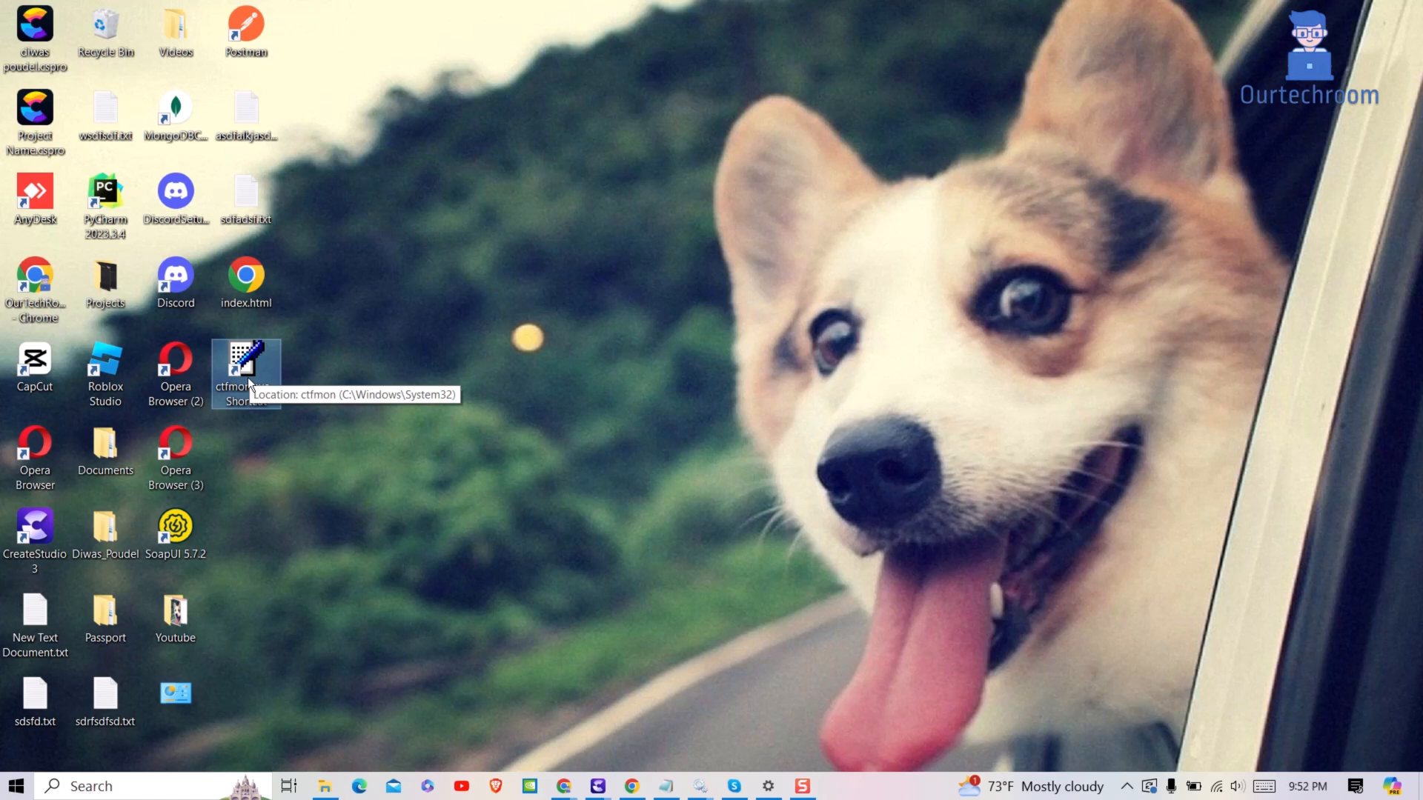
{"action": "mouse_move", "coordinate": [561, 607]}
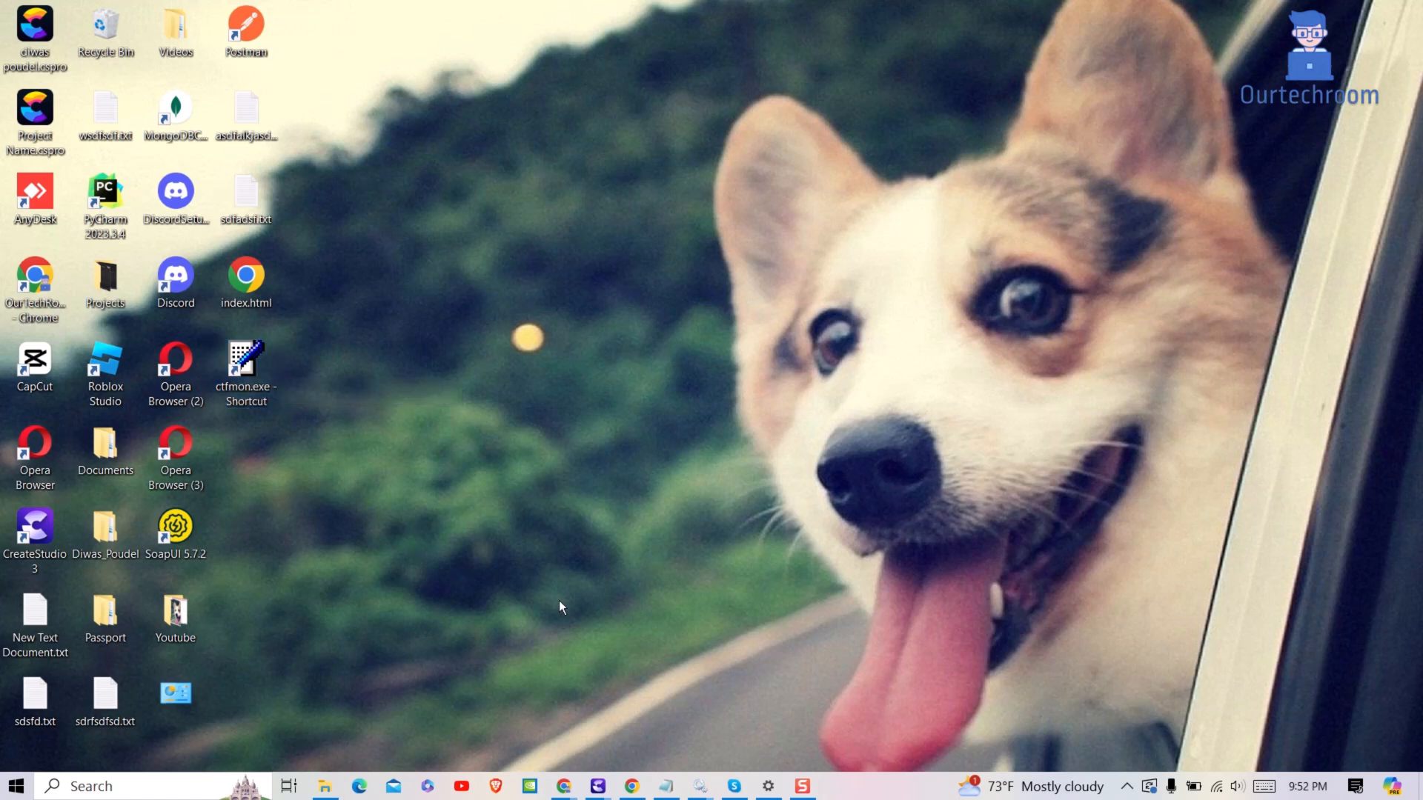
Step: Run 'shell:common startup' from the Run dialog
{"action": "key", "text": "Win+r"}
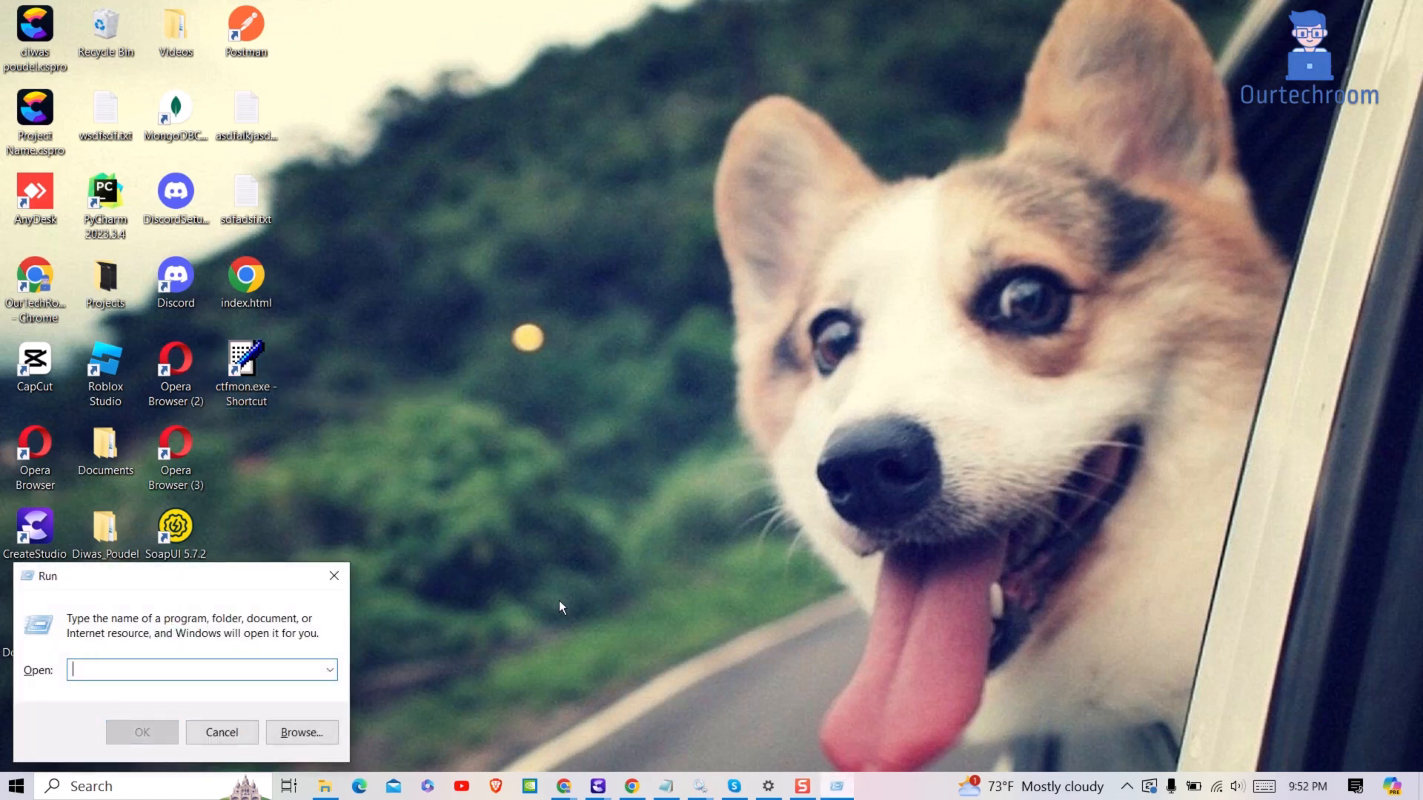
{"action": "type", "text": "shell"}
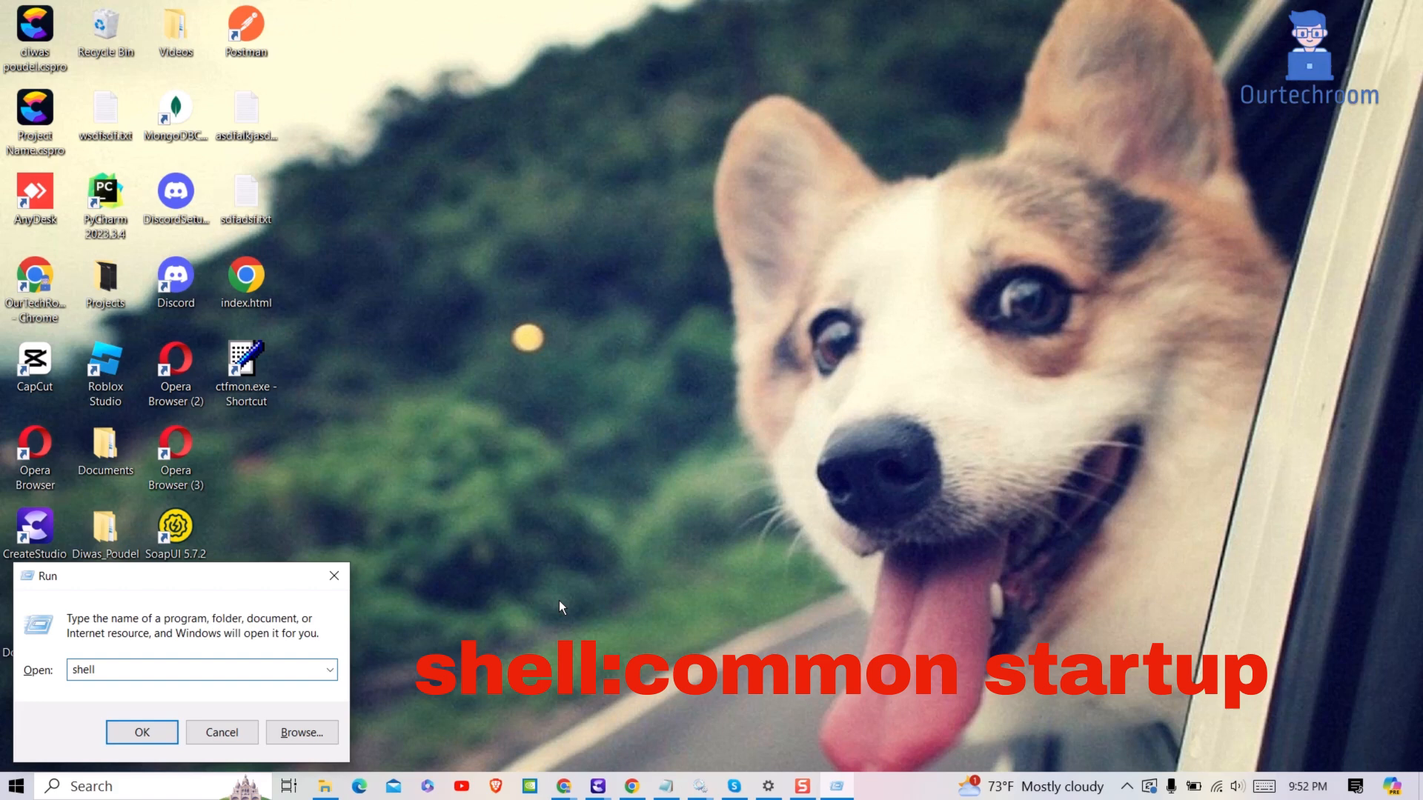
{"action": "type", "text": ":com"}
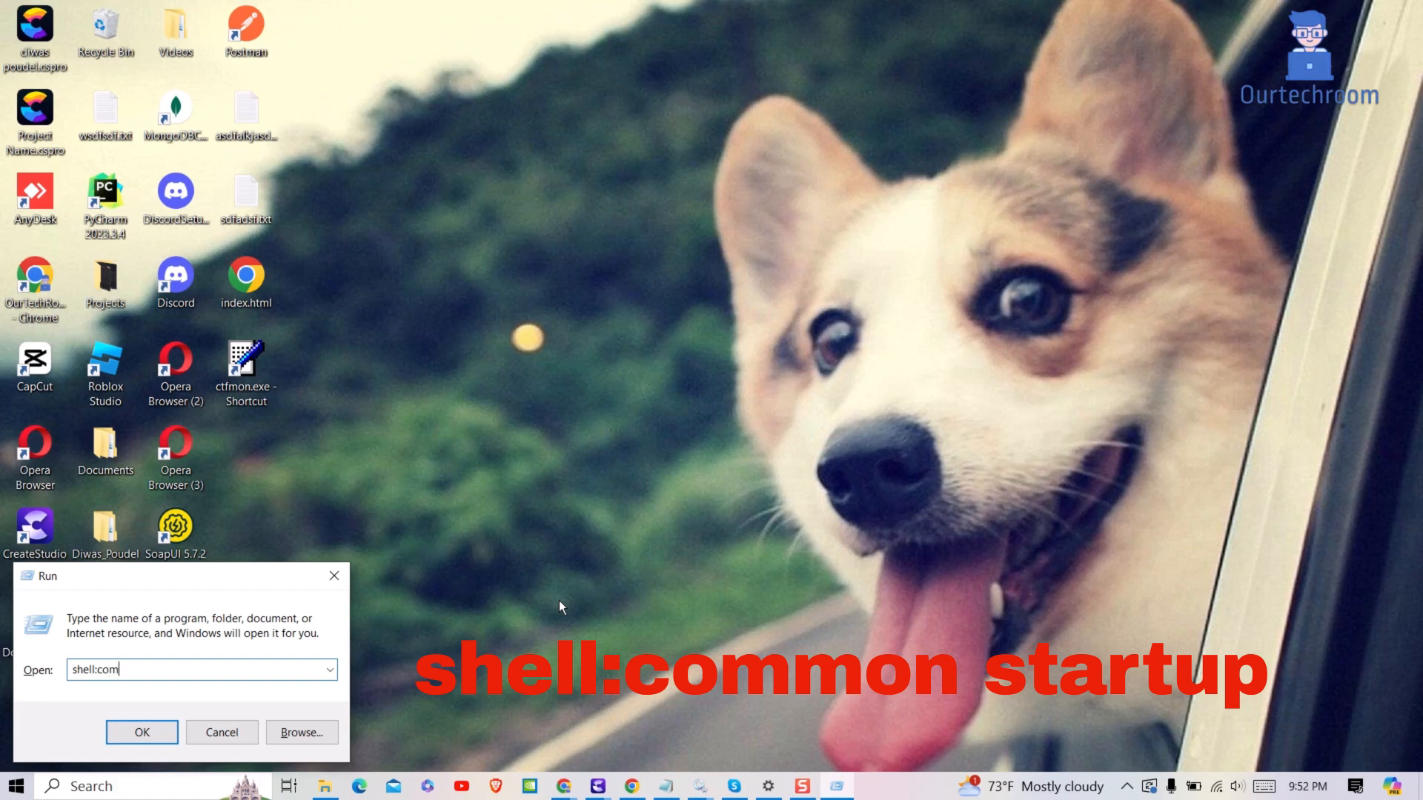
{"action": "type", "text": "mon startup"}
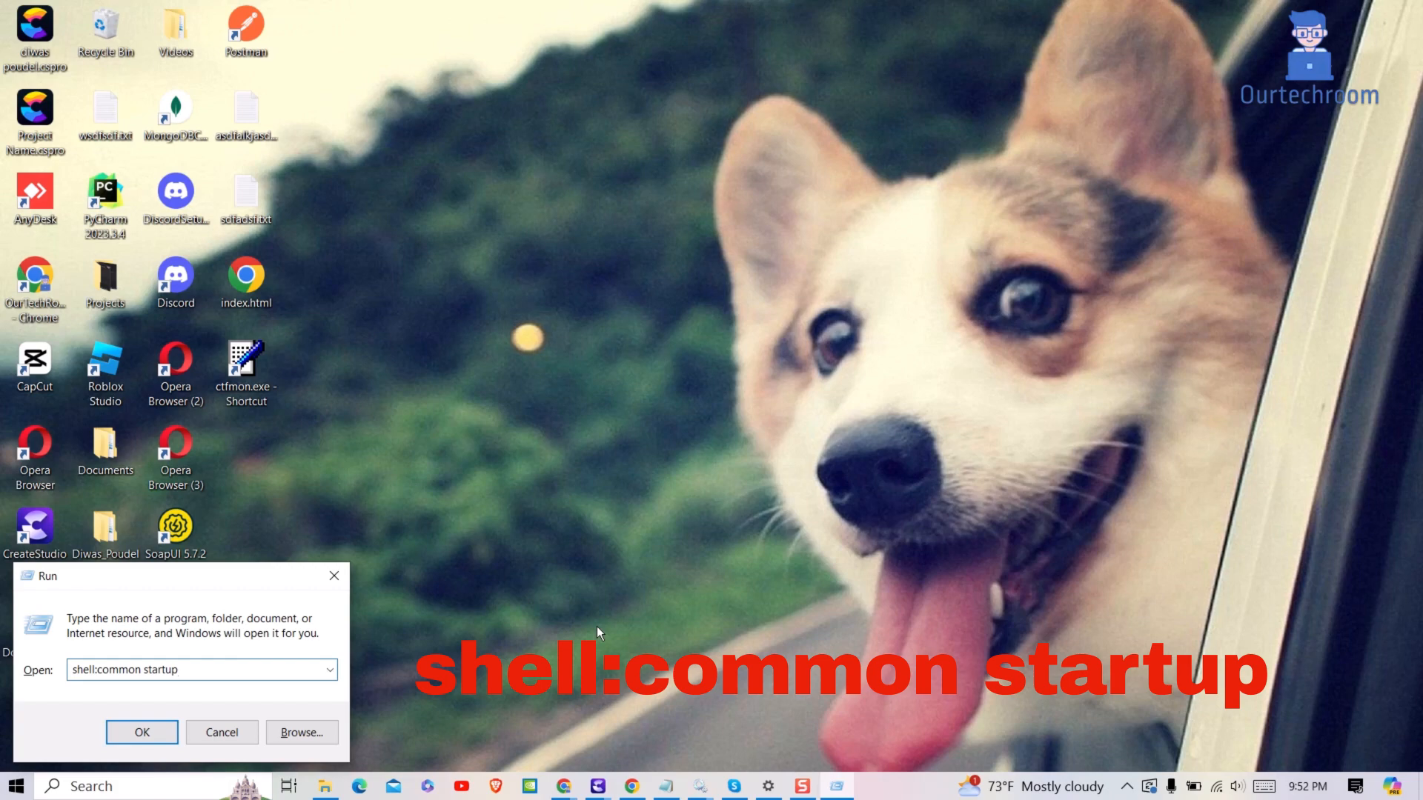
{"action": "left_click", "coordinate": [141, 732]}
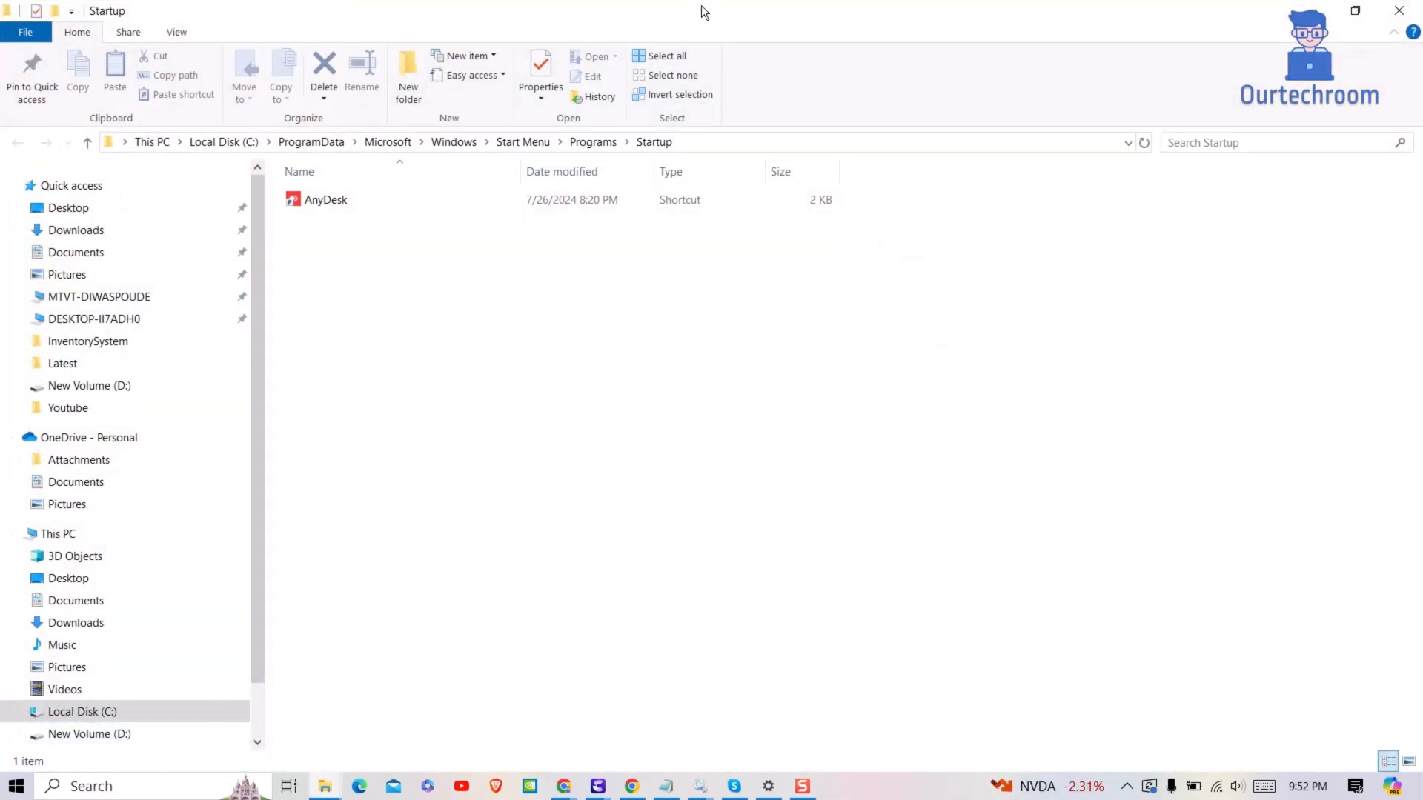
Step: Drag the ctfmon.exe shortcut into the Startup window and approve administrator permission
{"action": "left_click", "coordinate": [1373, 9]}
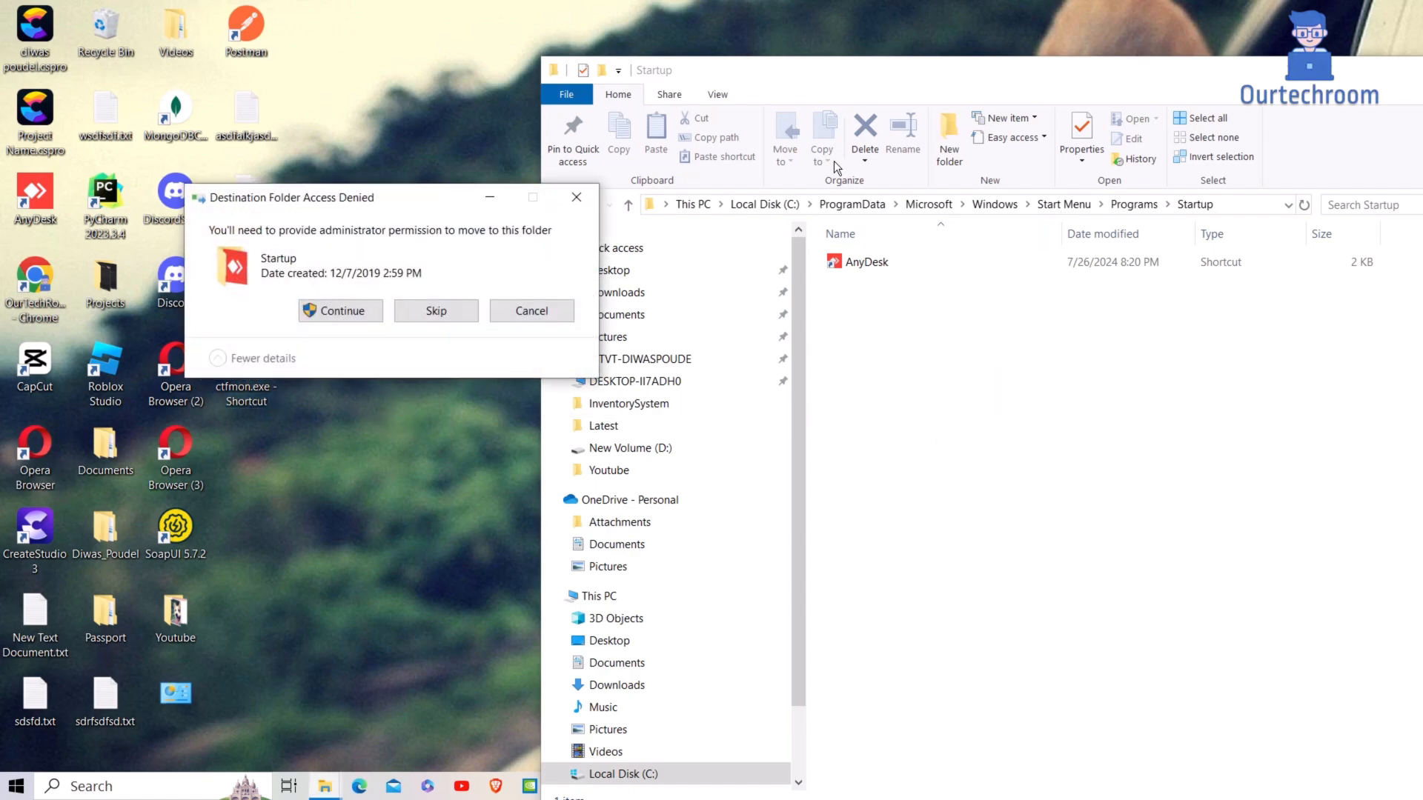
{"action": "left_click", "coordinate": [340, 310]}
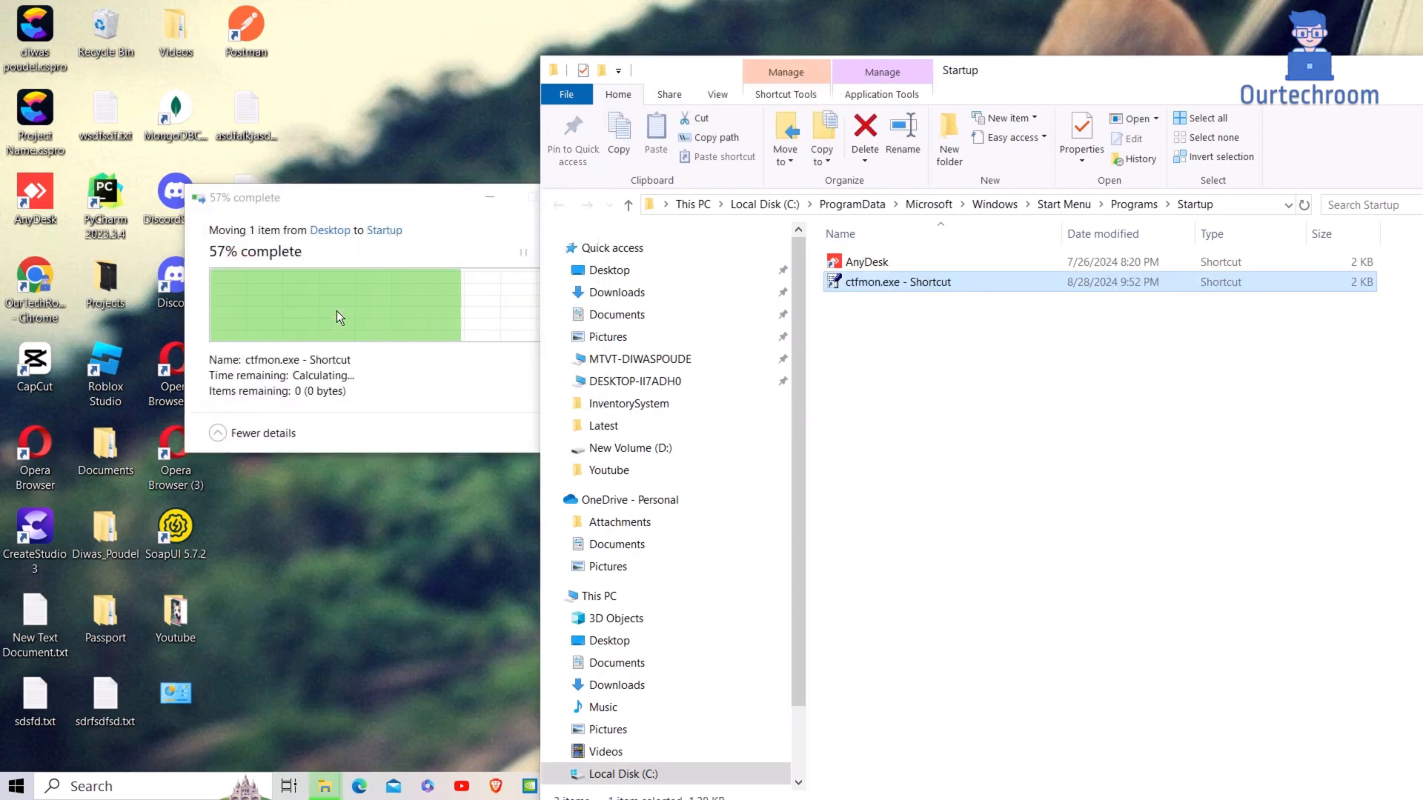